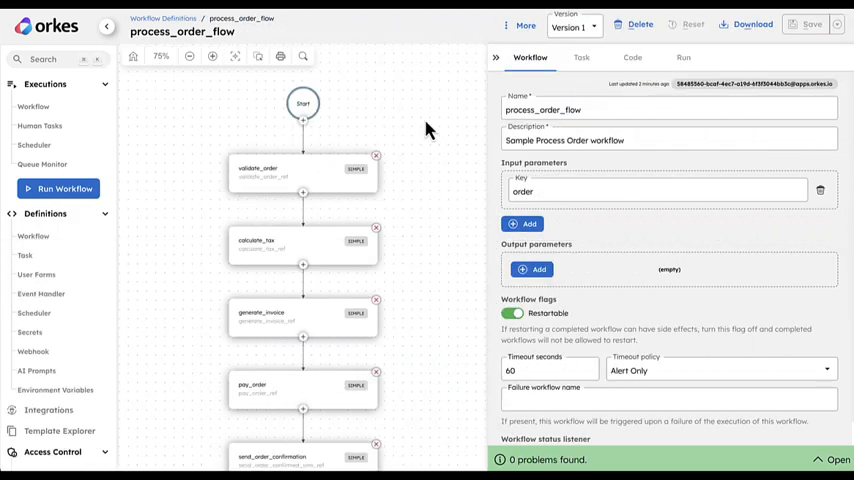
mouse_move(391, 124)
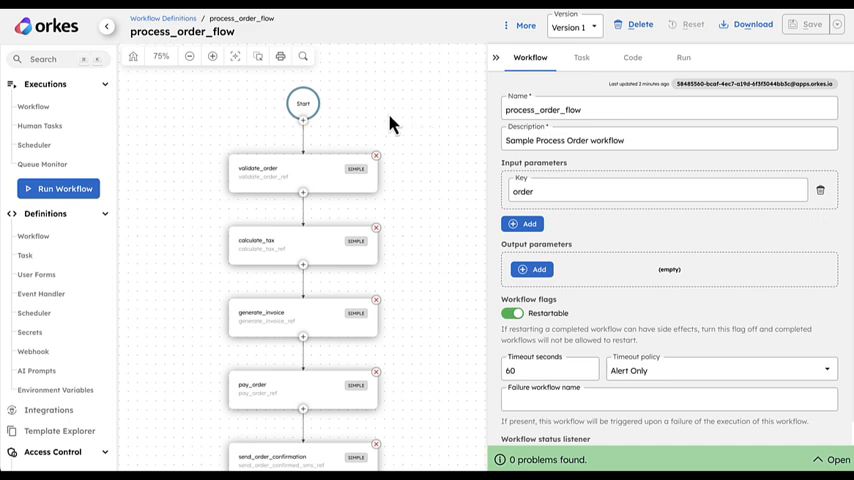
mouse_move(293, 191)
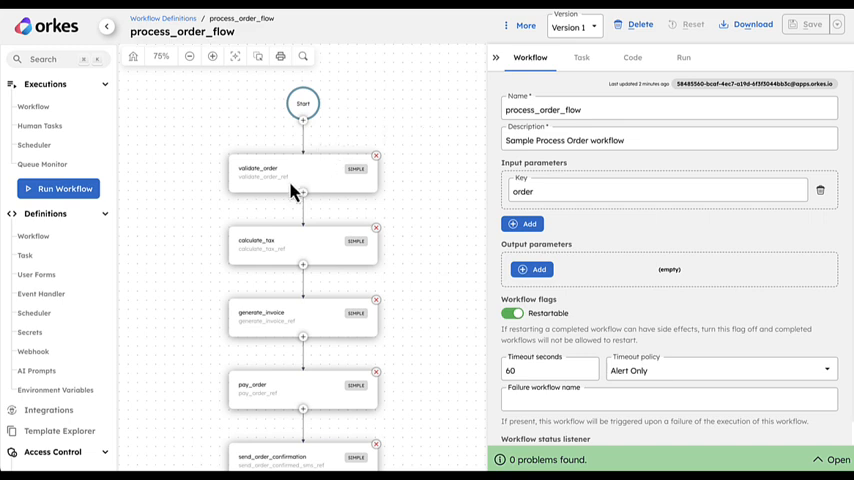
mouse_move(285, 325)
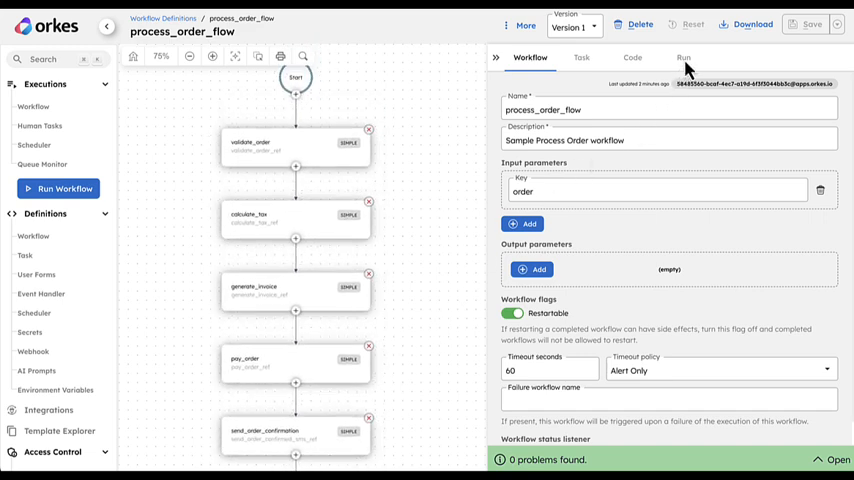
Open the process_order_flow run form and enter idempotency key 365-Orkes.
left_click(683, 57)
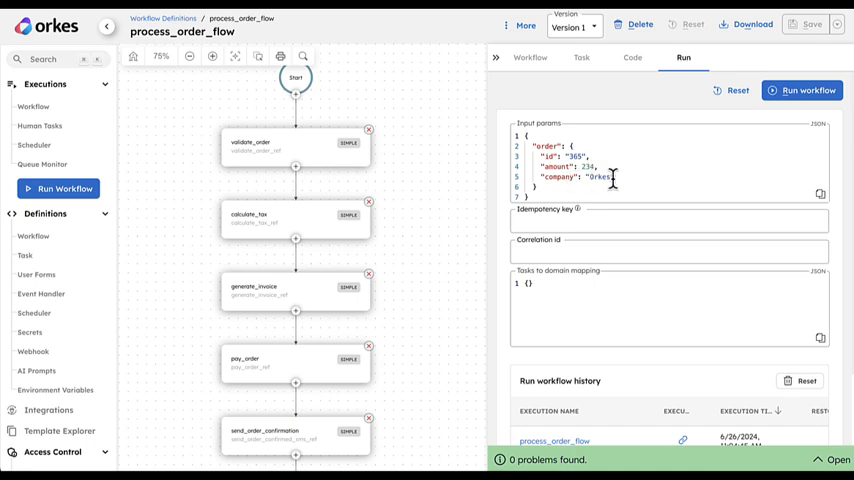
left_click(667, 221)
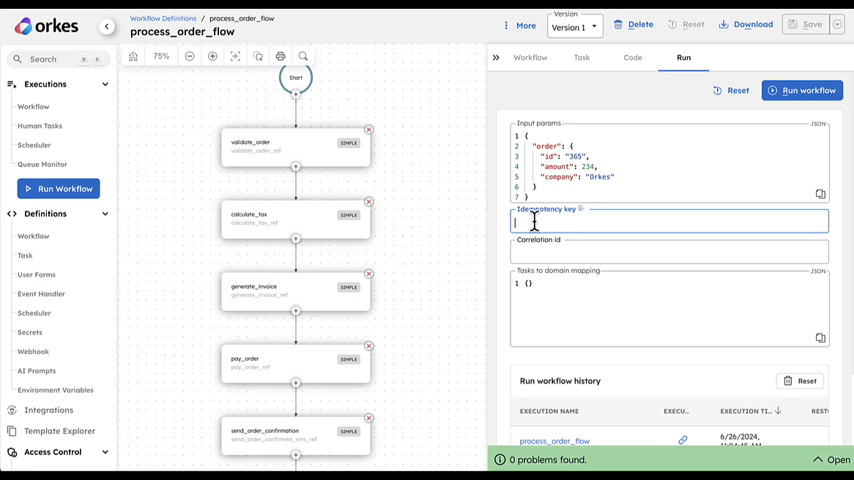
type("365-Orkes")
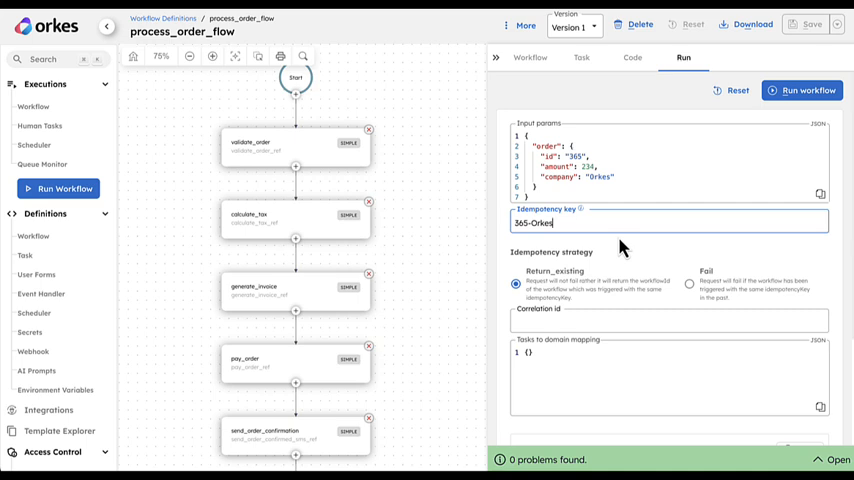
mouse_move(695, 288)
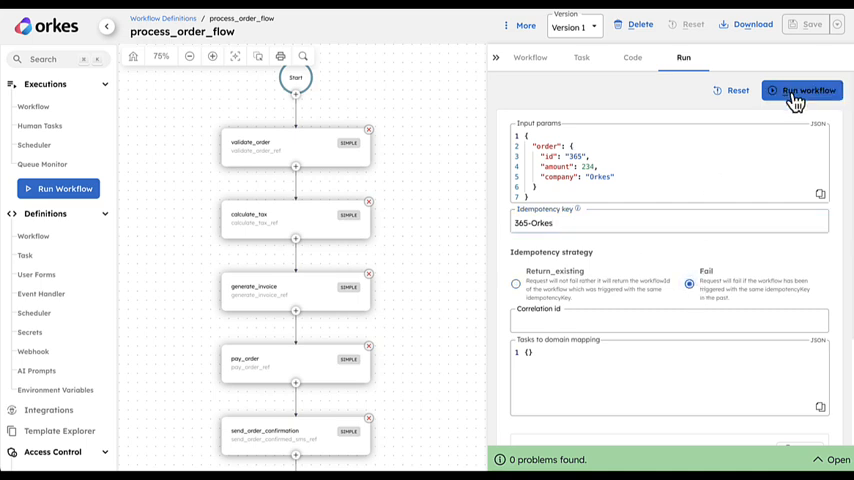
Run process_order_flow and refresh the execution until it shows COMPLETED.
left_click(801, 90)
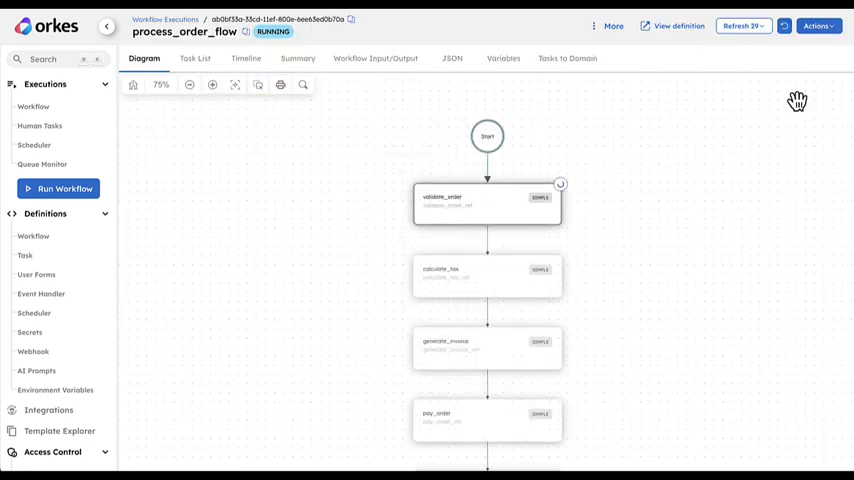
left_click(783, 26)
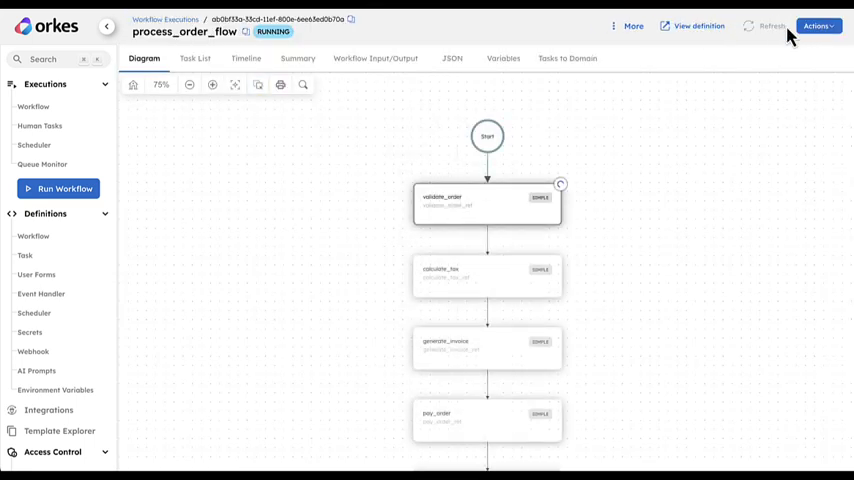
left_click(772, 26)
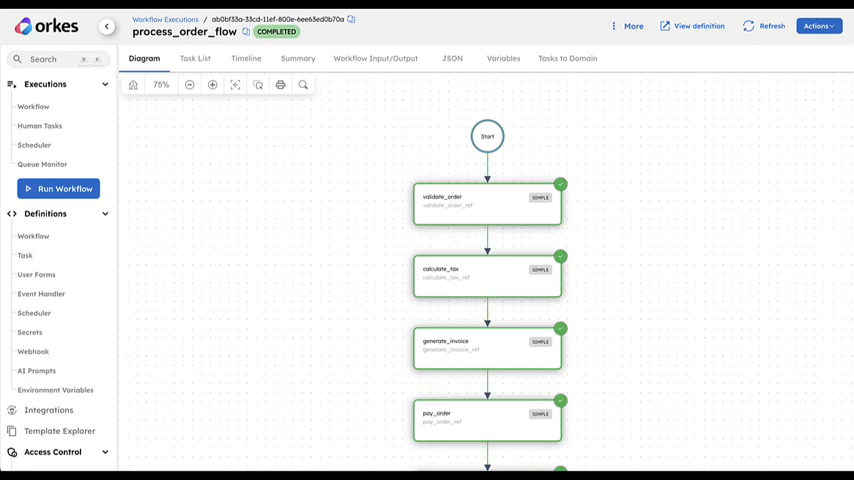
mouse_move(695, 26)
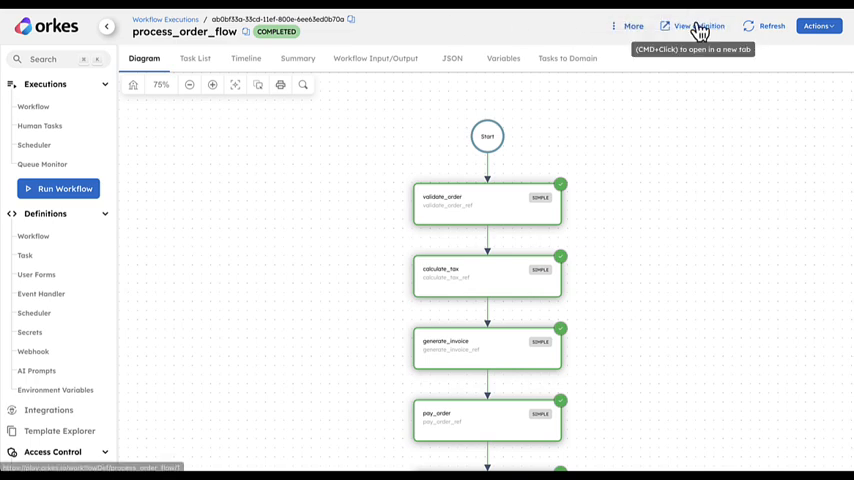
Return to the run form, re-enter idempotency key 365-Orkes, and choose the Fail strategy.
left_click(682, 25)
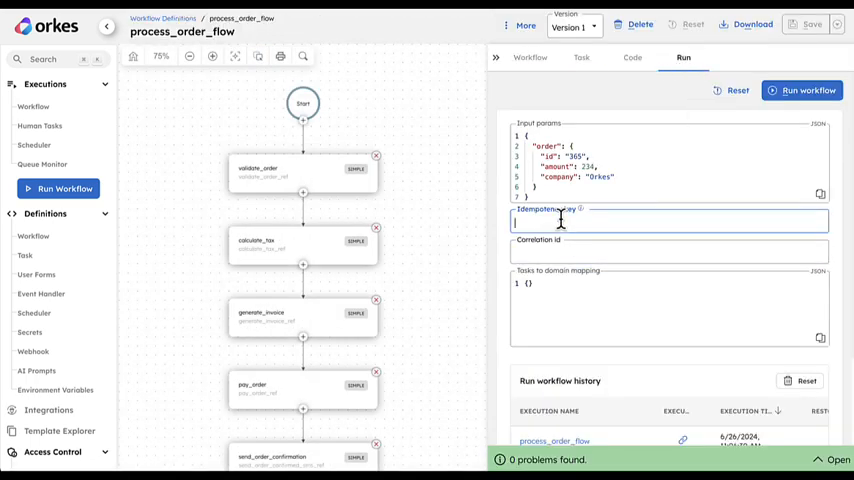
type("365")
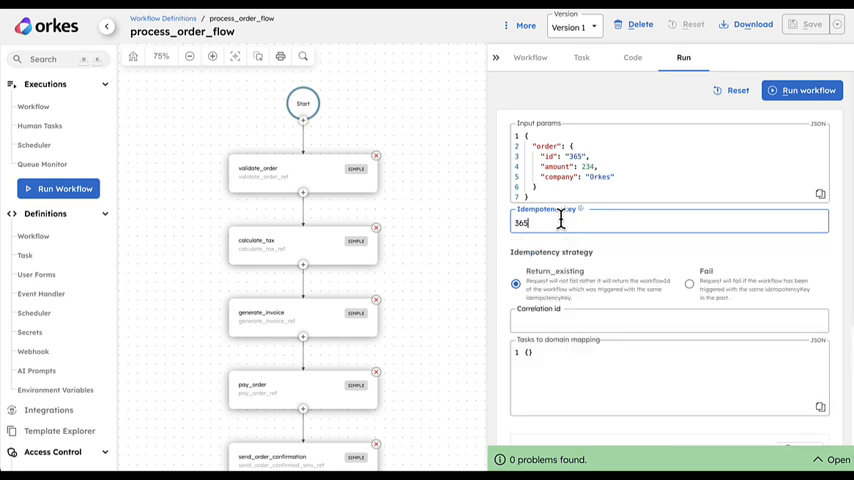
type("-")
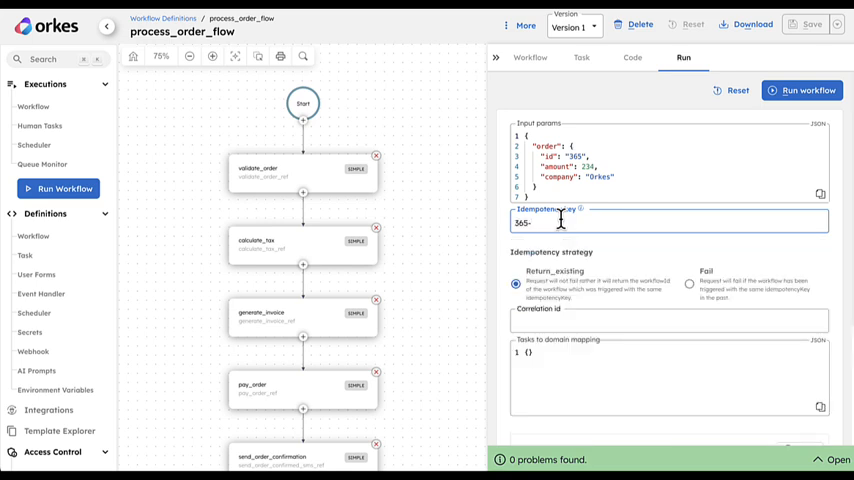
type("-Orkes")
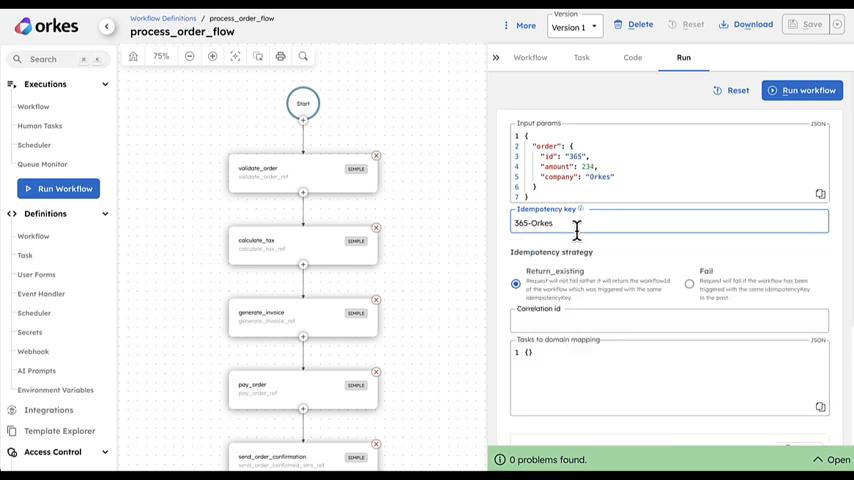
left_click(690, 283)
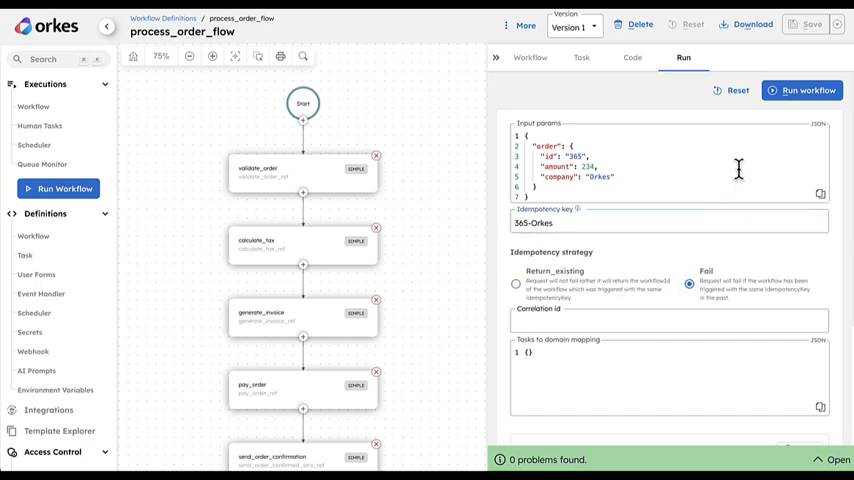
Rerun the workflow, get the 'key 365-Orkes already exists' error, and dismiss it.
left_click(802, 90)
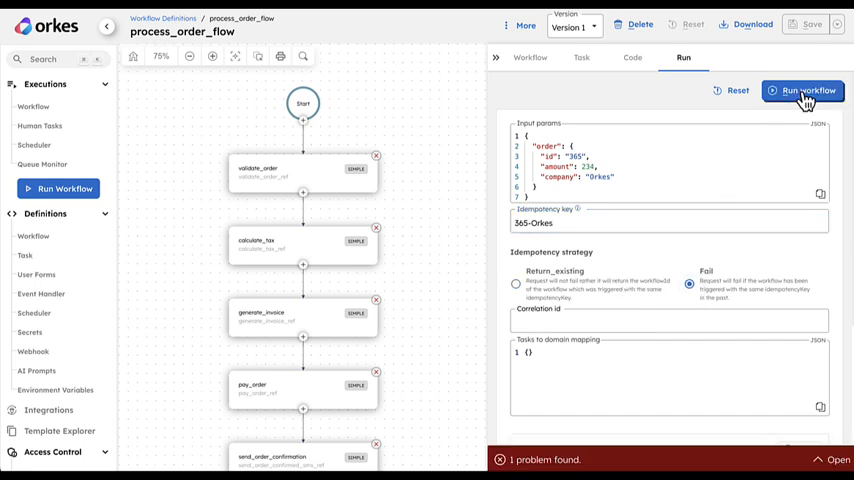
mouse_move(808, 366)
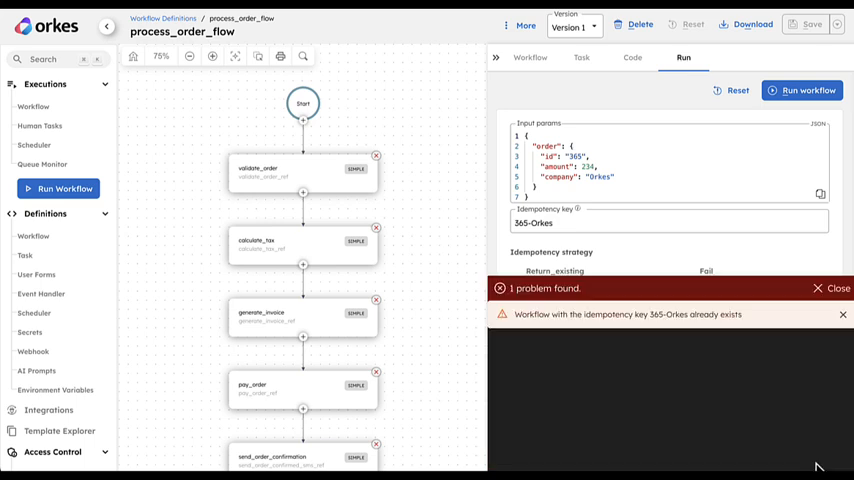
mouse_move(671, 314)
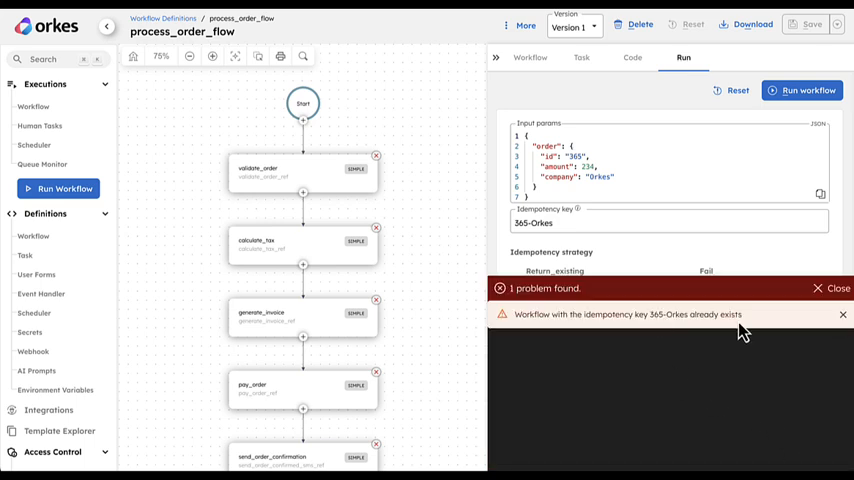
mouse_move(825, 295)
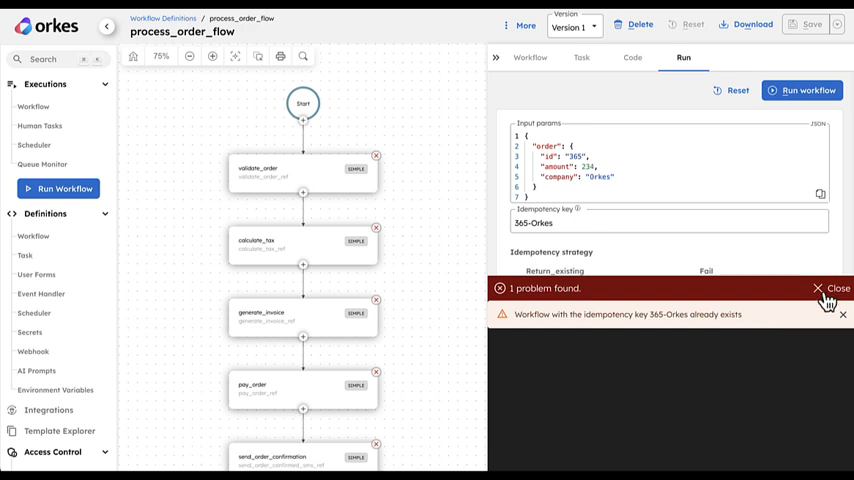
left_click(838, 288)
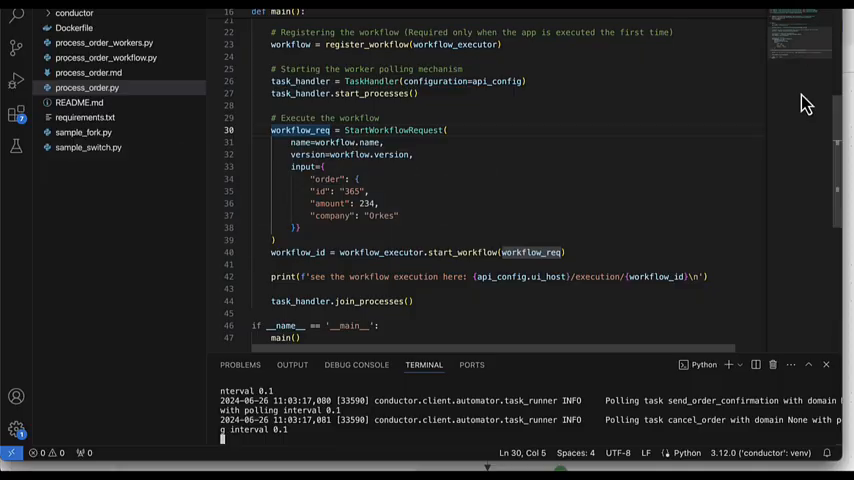
mouse_move(553, 84)
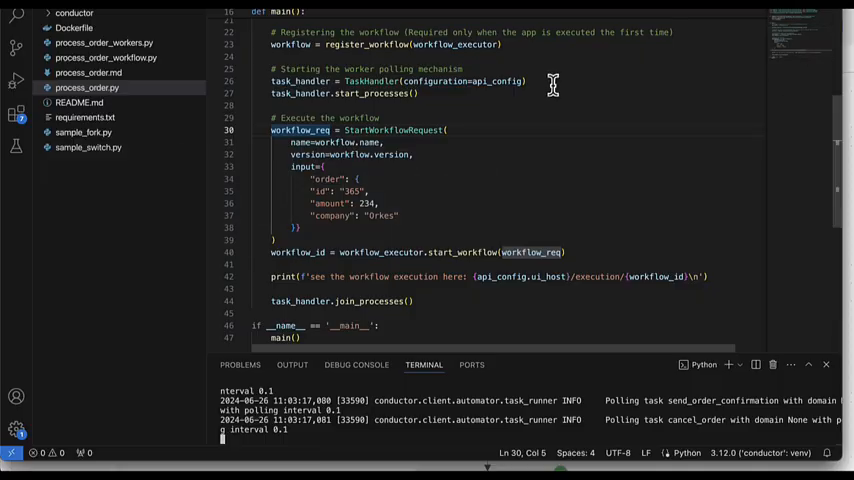
mouse_move(393, 130)
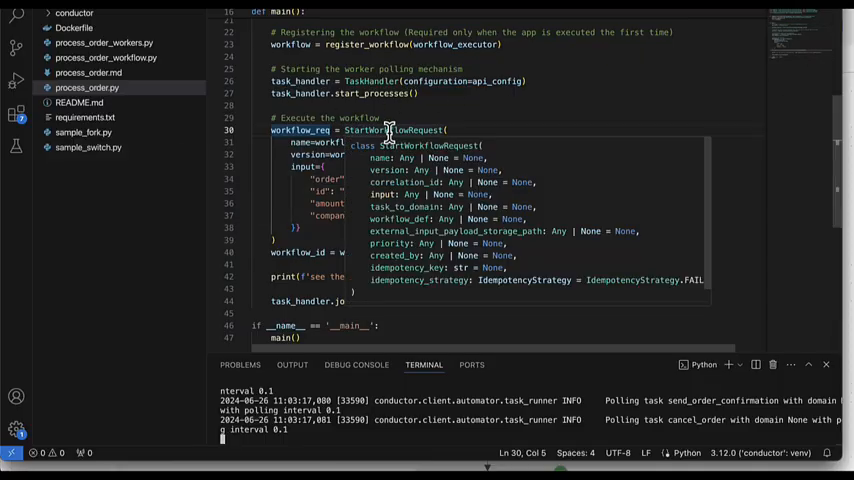
Place the cursor in the StartWorkflowRequest arguments in process_order.py.
left_click(481, 130)
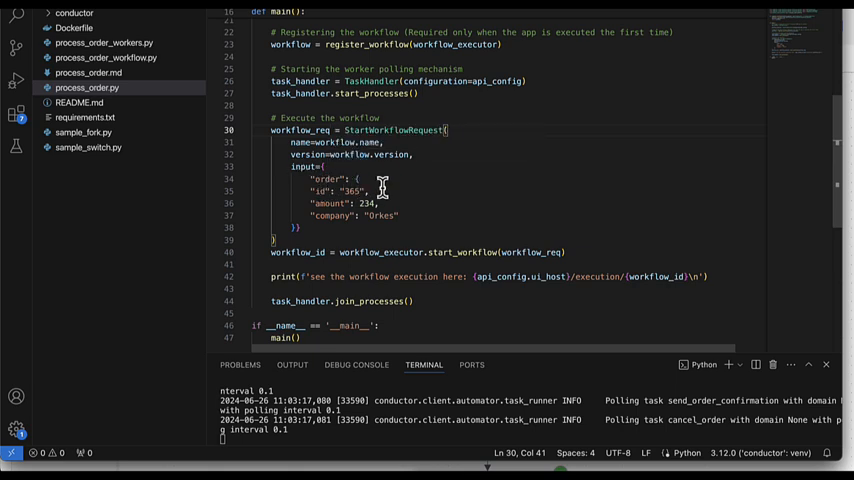
mouse_move(372, 204)
type("idempotency_key=\"")
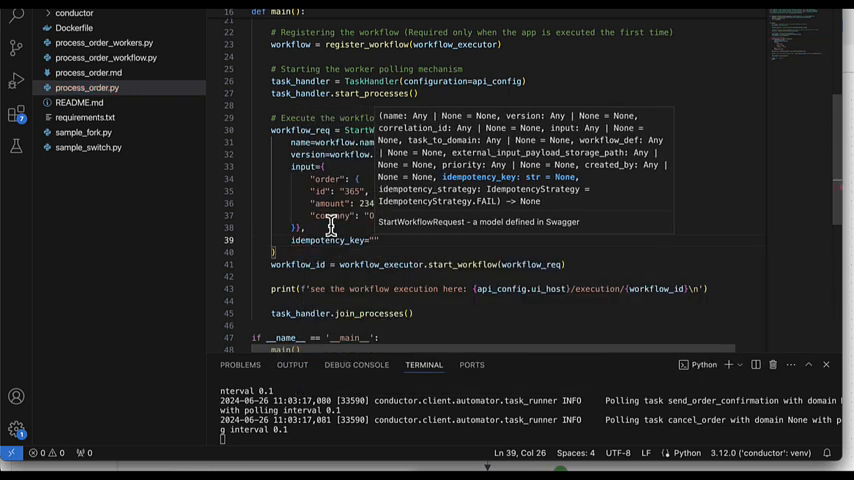
Add idempotency_key "365-Orkes" with IdempotencyStrategy.FAIL, then enter python3 process_order.py.
type("365-")
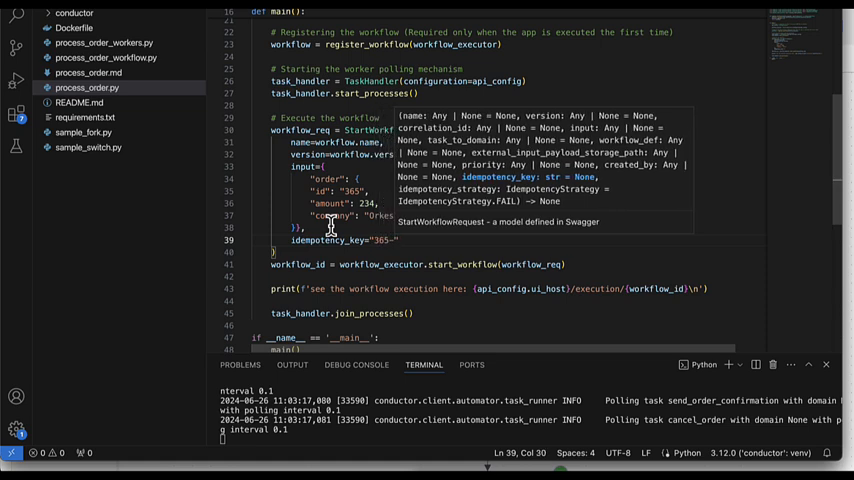
type("Orkes")
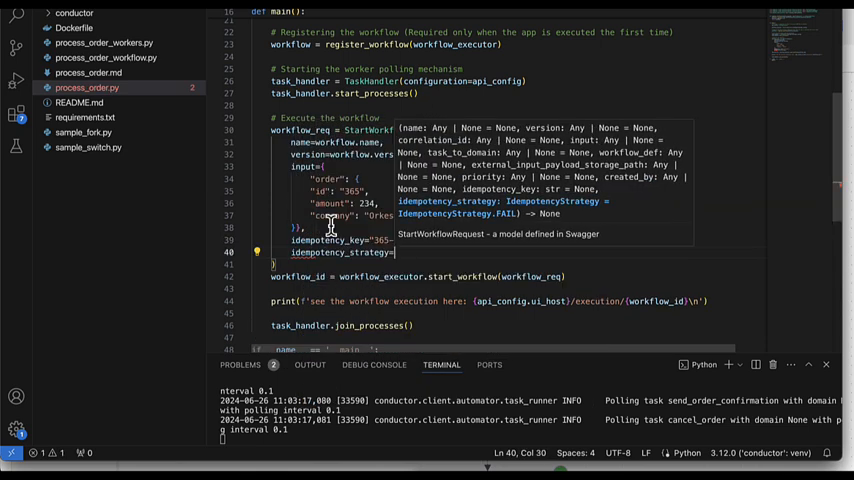
type("IdempotencyStrategy.FAIL")
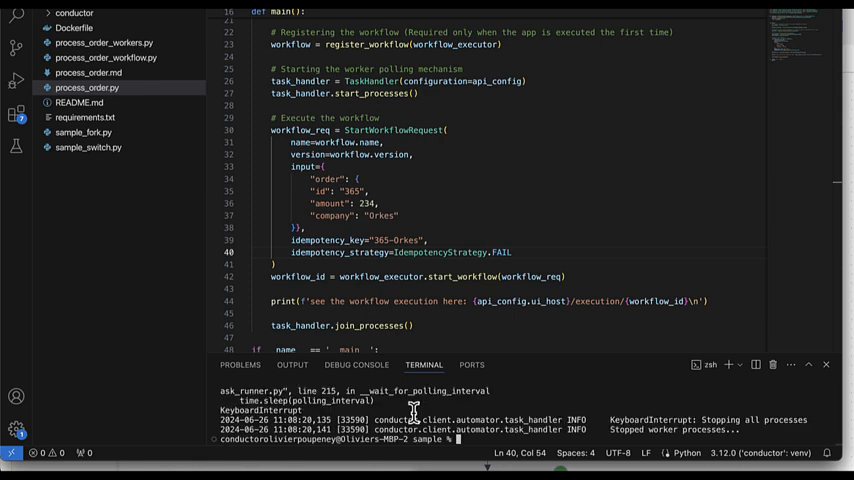
type("python3 process_order.py")
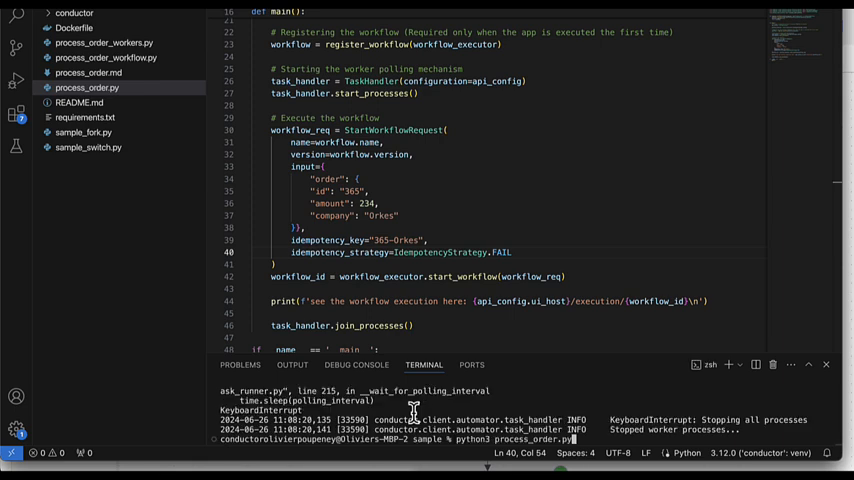